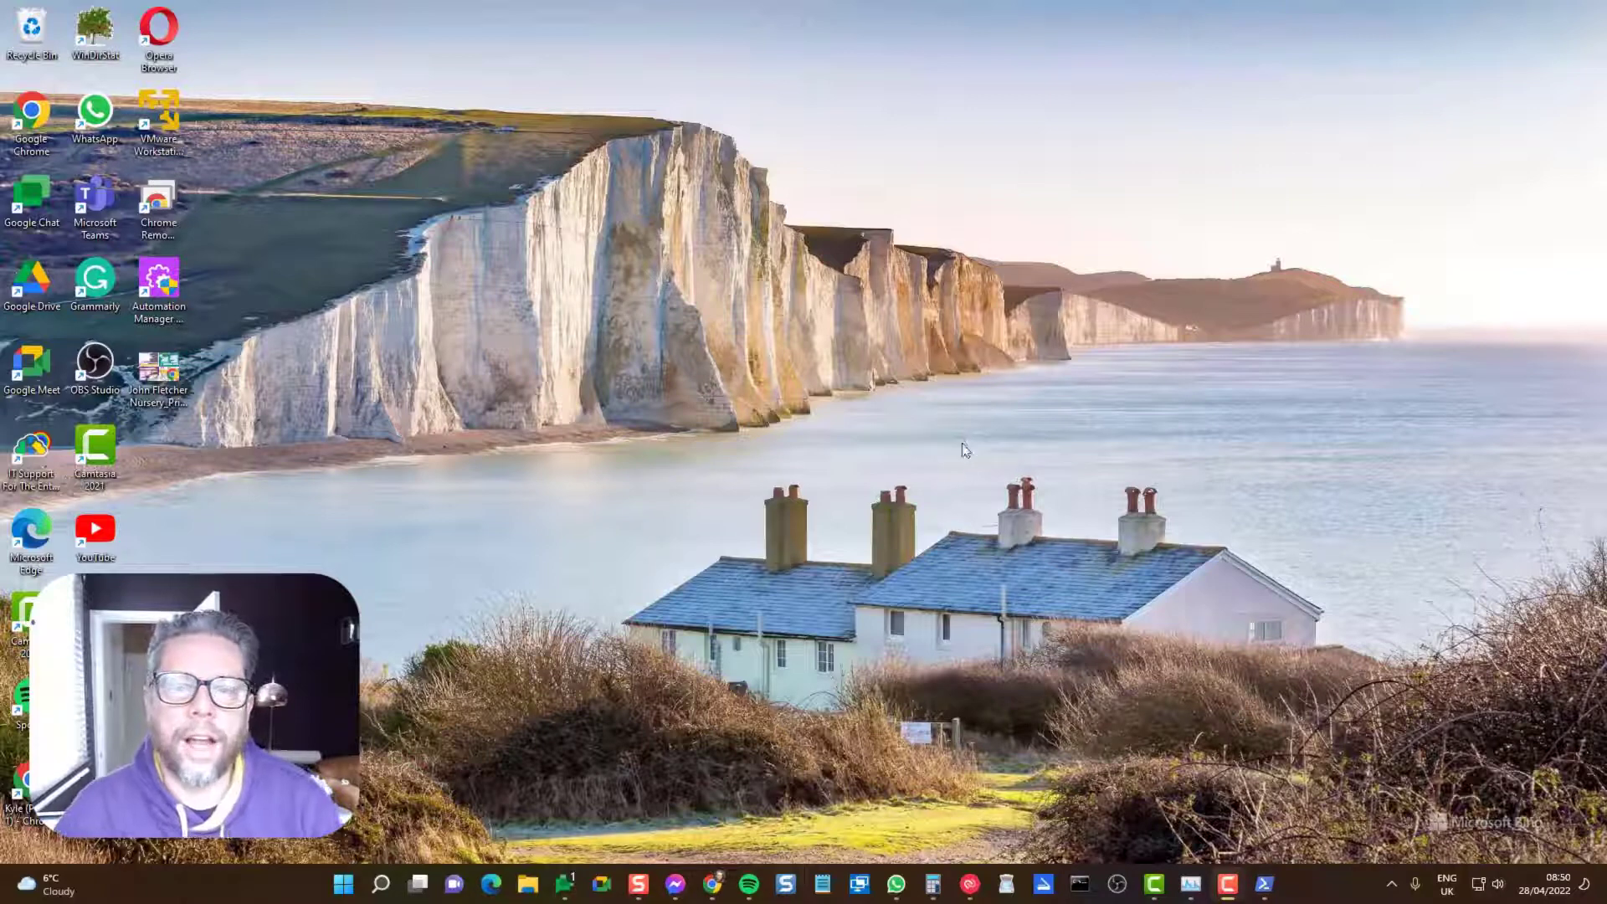
pyautogui.moveTo(915, 448)
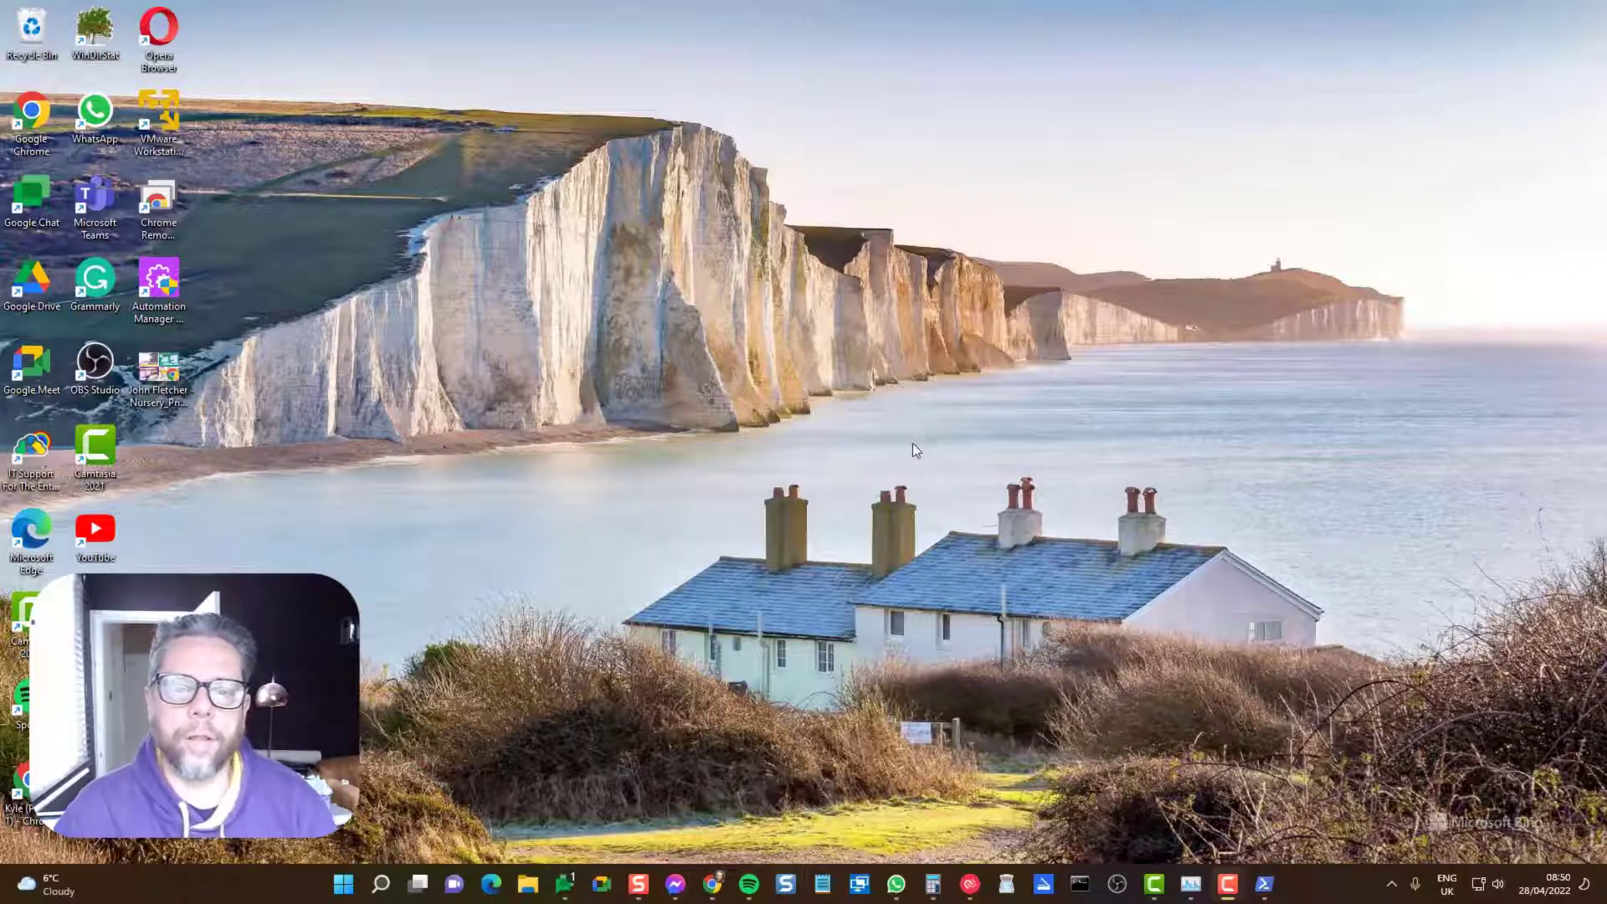
pyautogui.moveTo(922, 456)
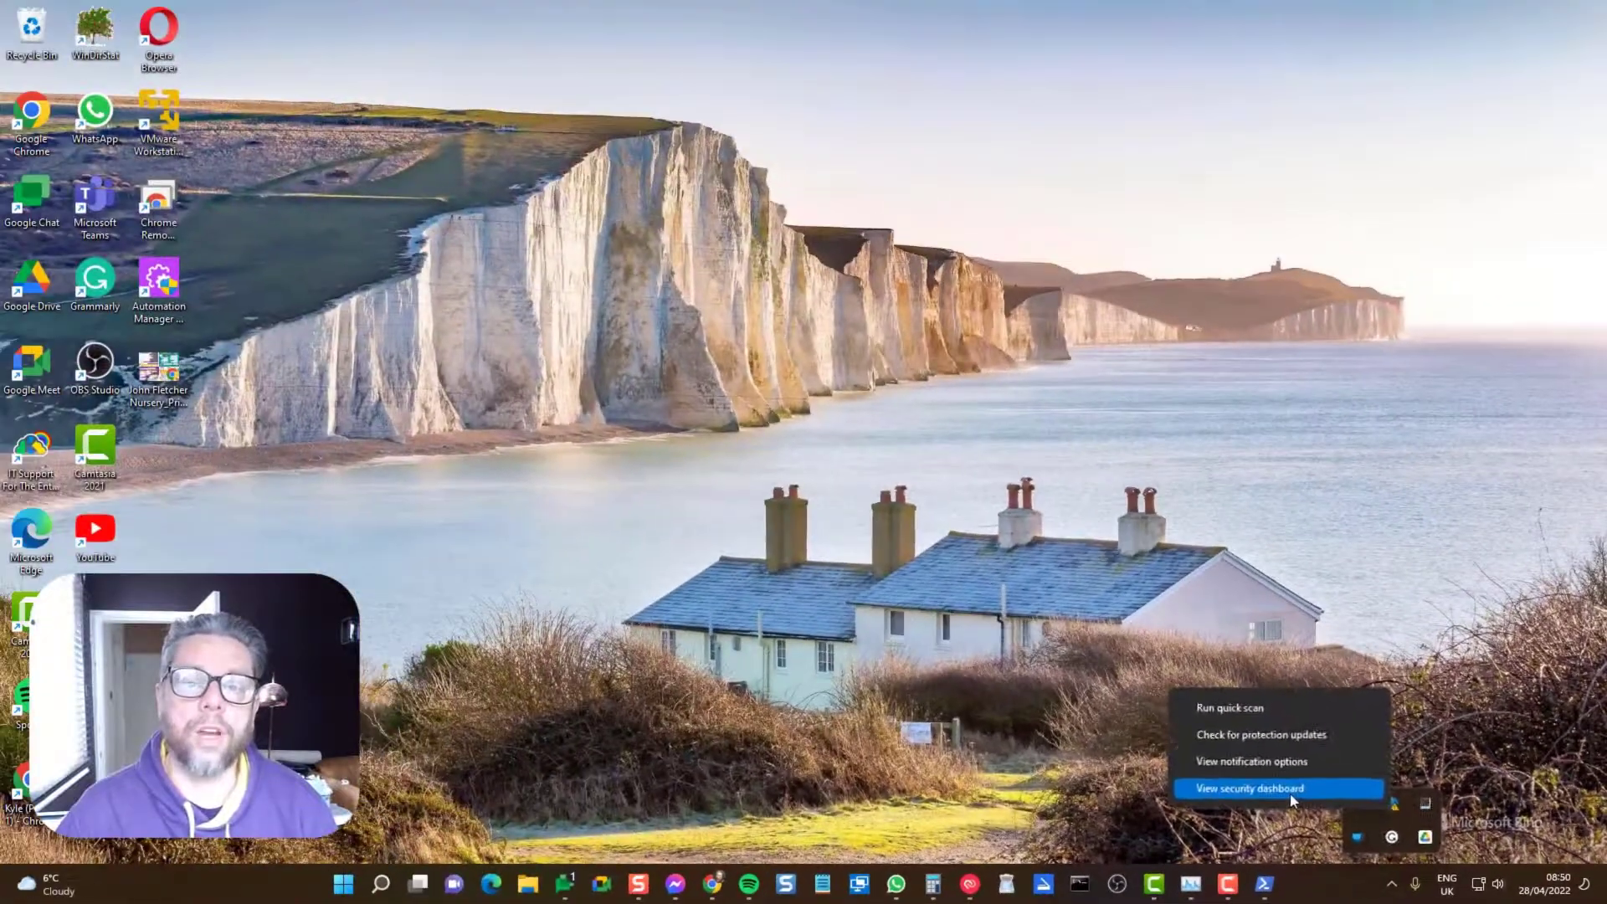
# Step: Set the execution policy to Unrestricted and re-register all AppX packages for all users
pyautogui.click(1248, 788)
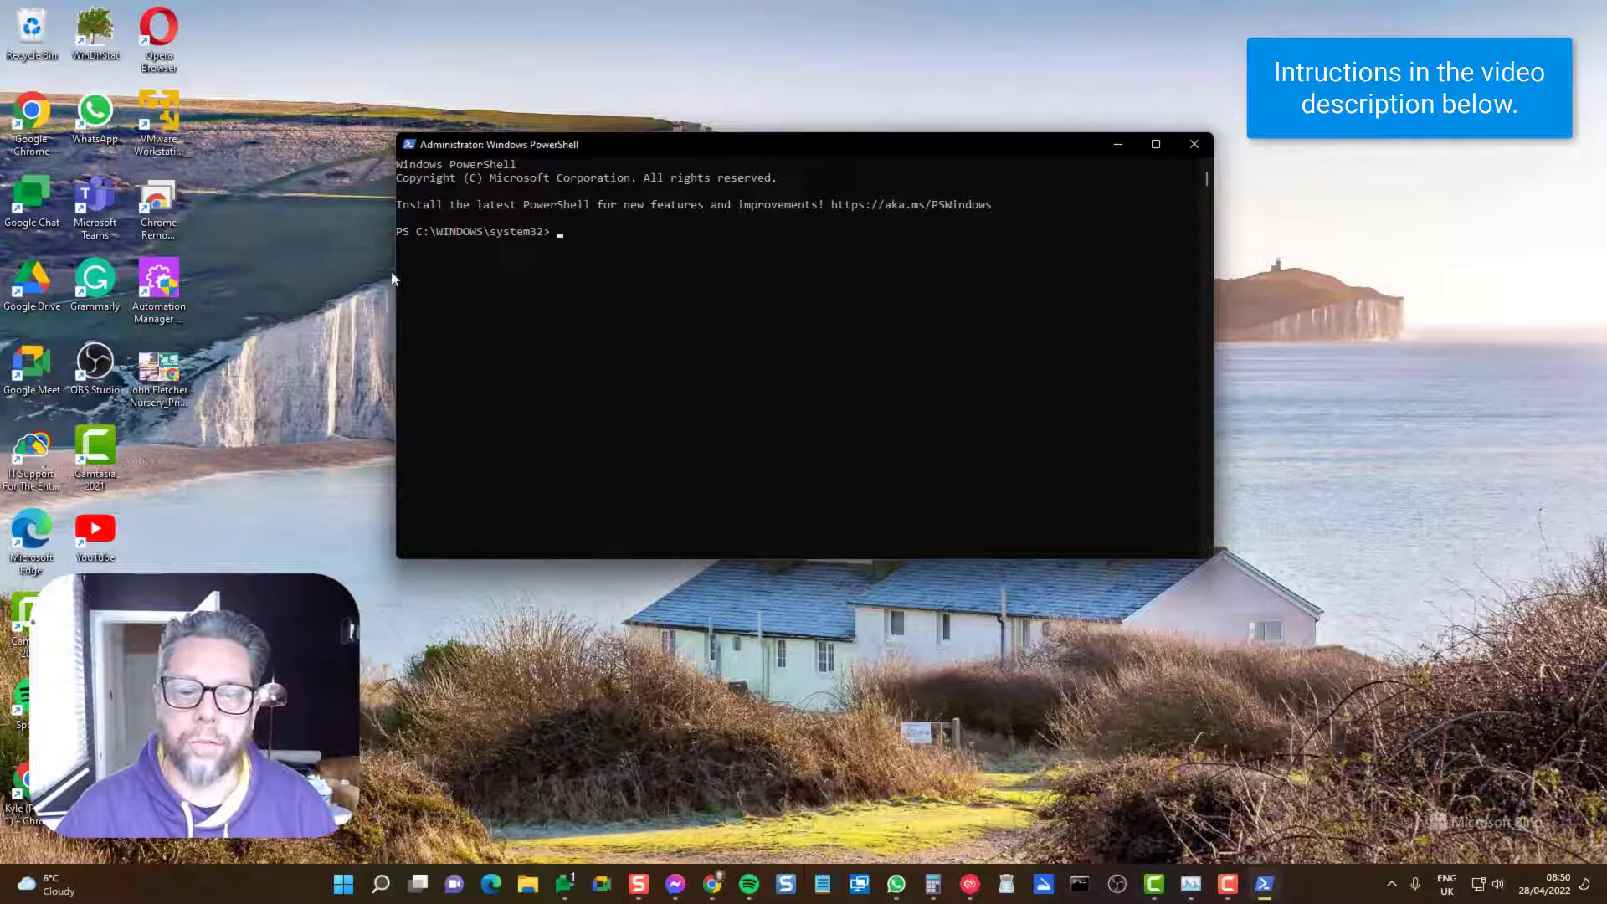
pyautogui.moveTo(455, 51)
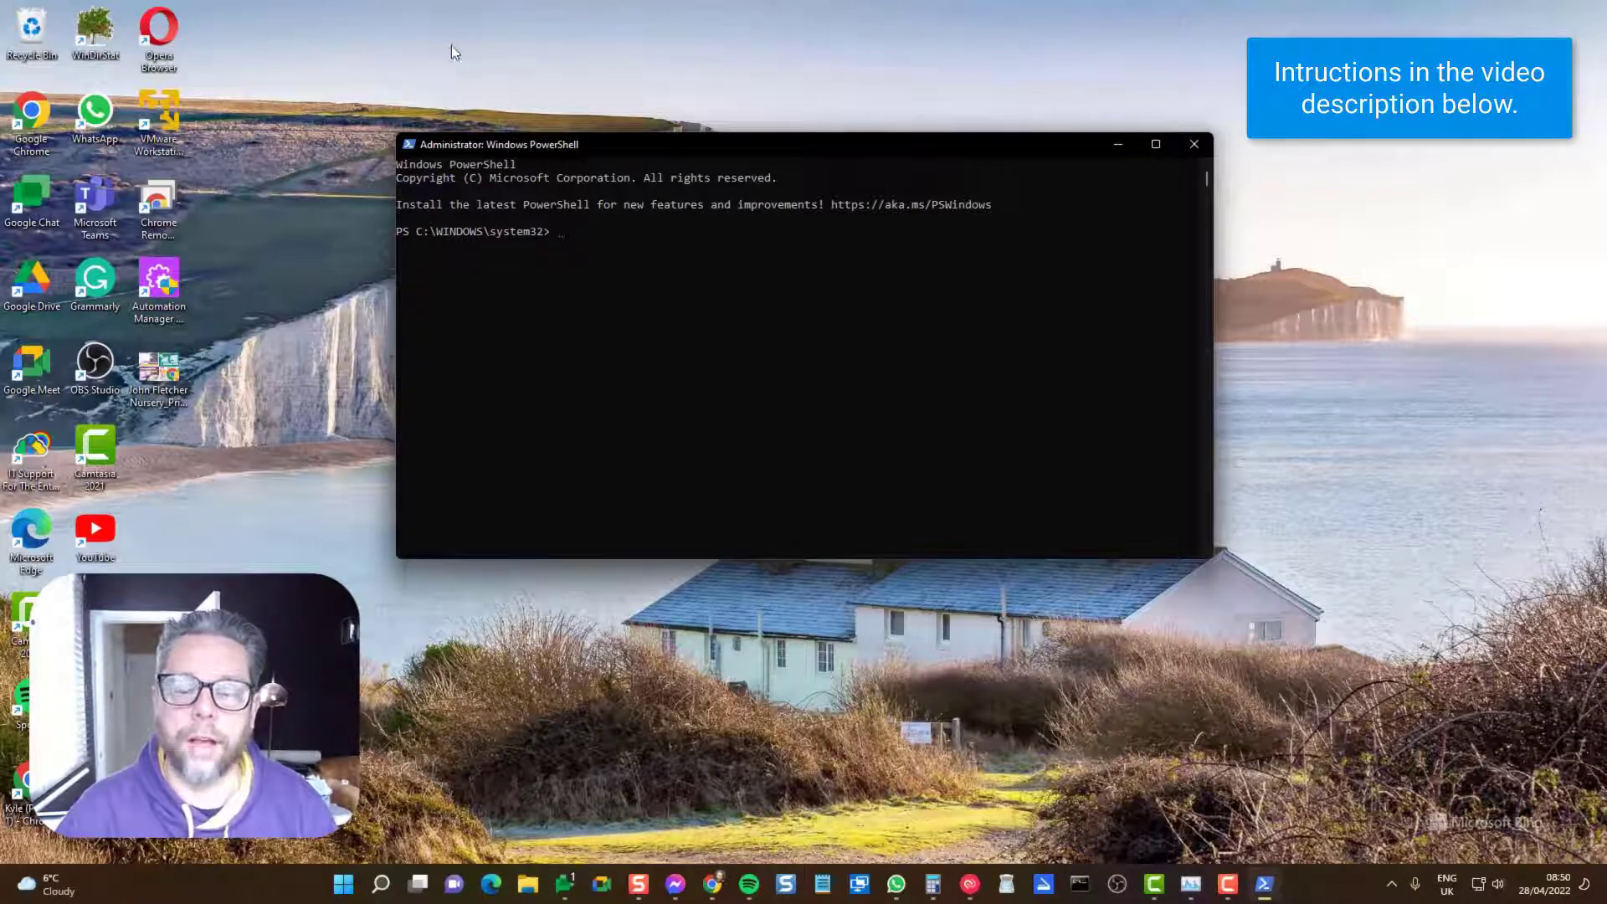
pyautogui.write('Set-ExecutionPolicy Unrestricted')
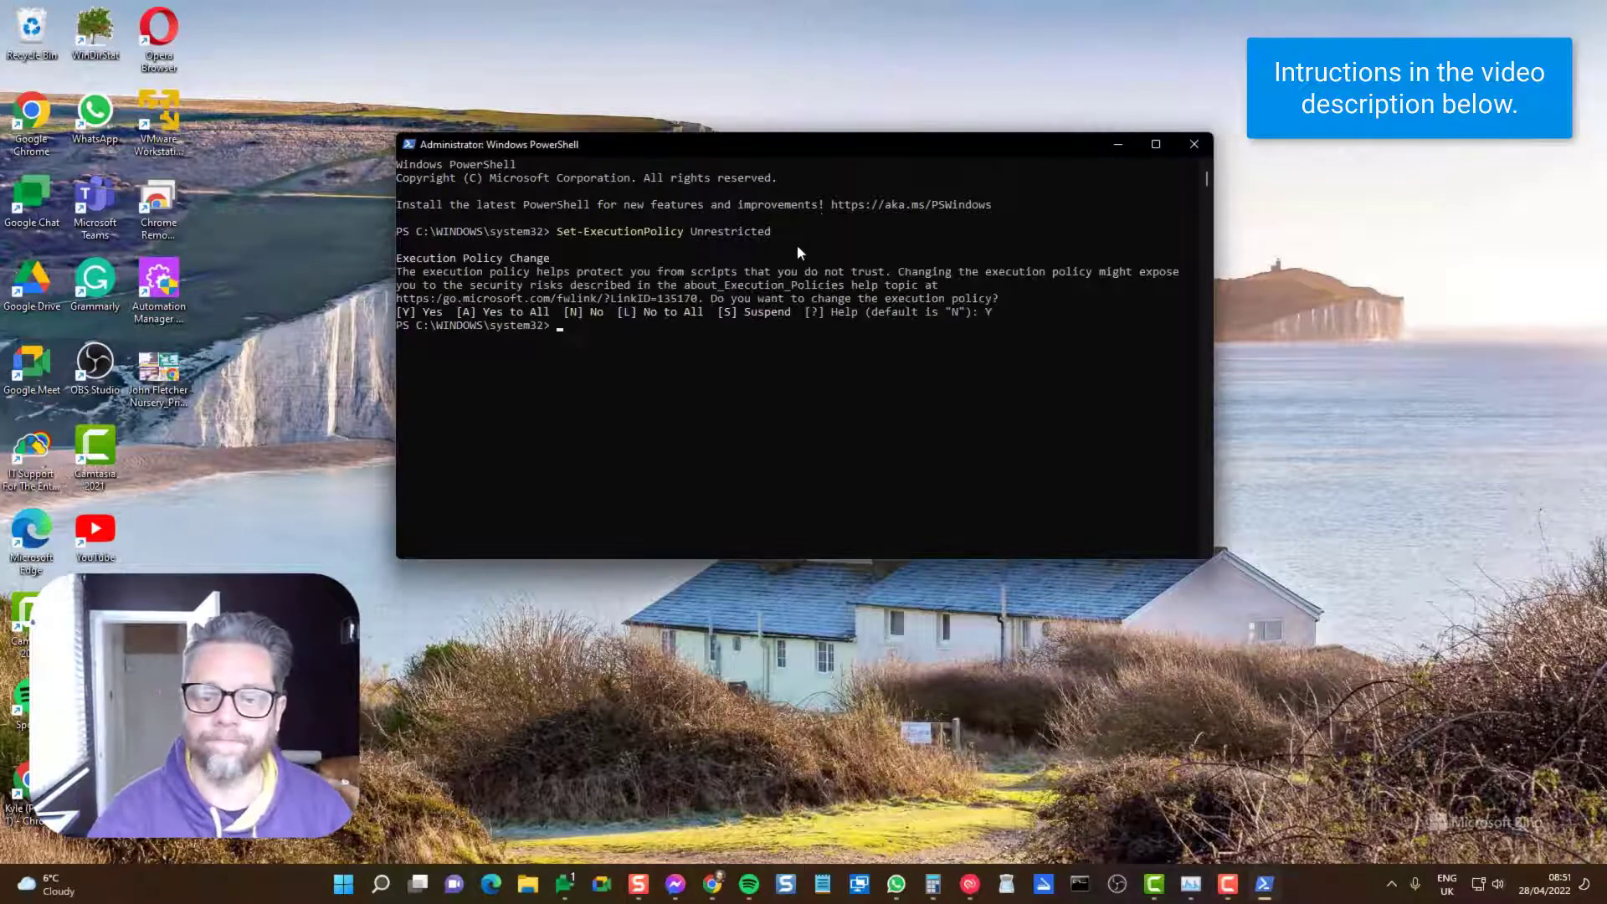
pyautogui.write('Get-AppXPackage -AllUsers | Foreach {Add-AppxPackage -DisableDevelopmentMode -Register "$($_.InstallLocation)\\AppXManifest.xml"}')
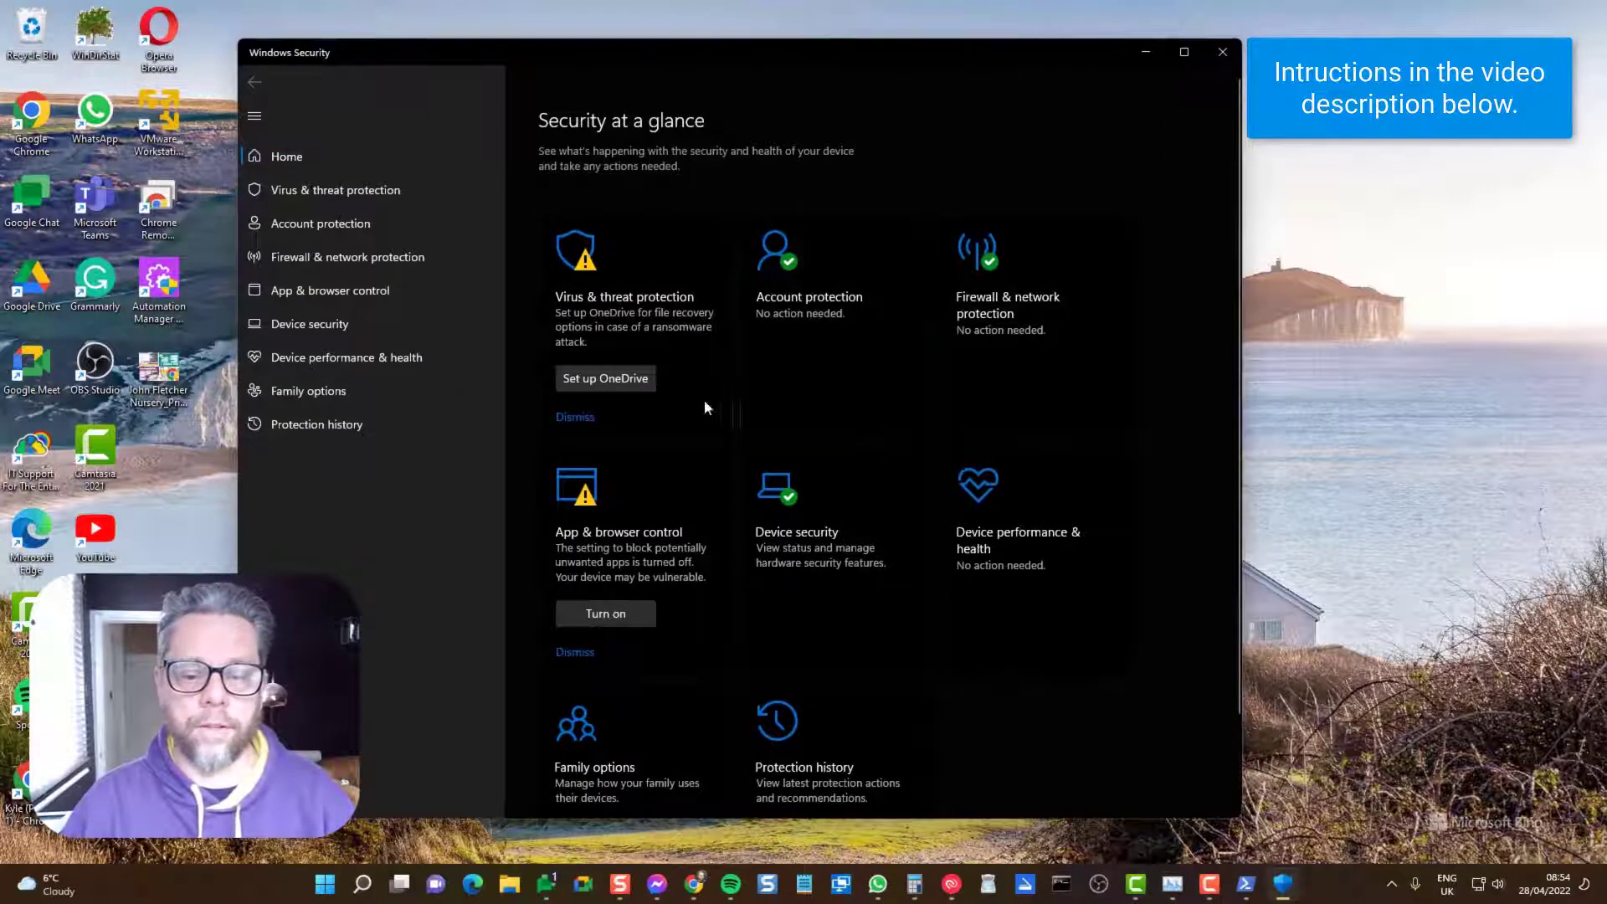
# Step: Open Virus & threat protection, showing no current threats and up-to-date definitions
pyautogui.click(333, 190)
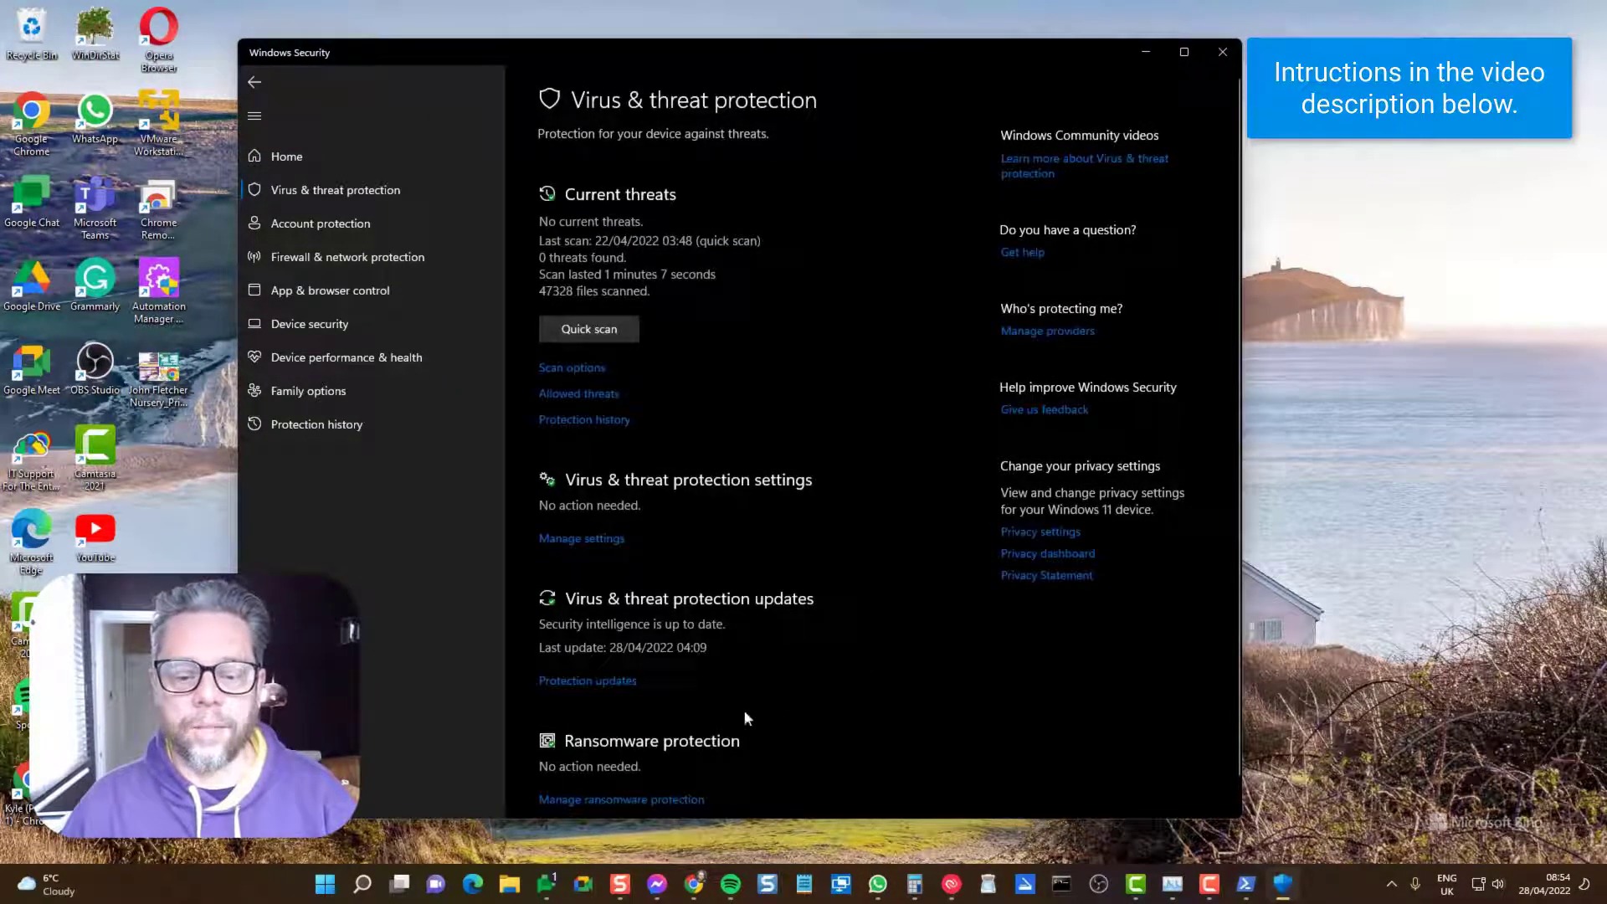
pyautogui.moveTo(731, 627)
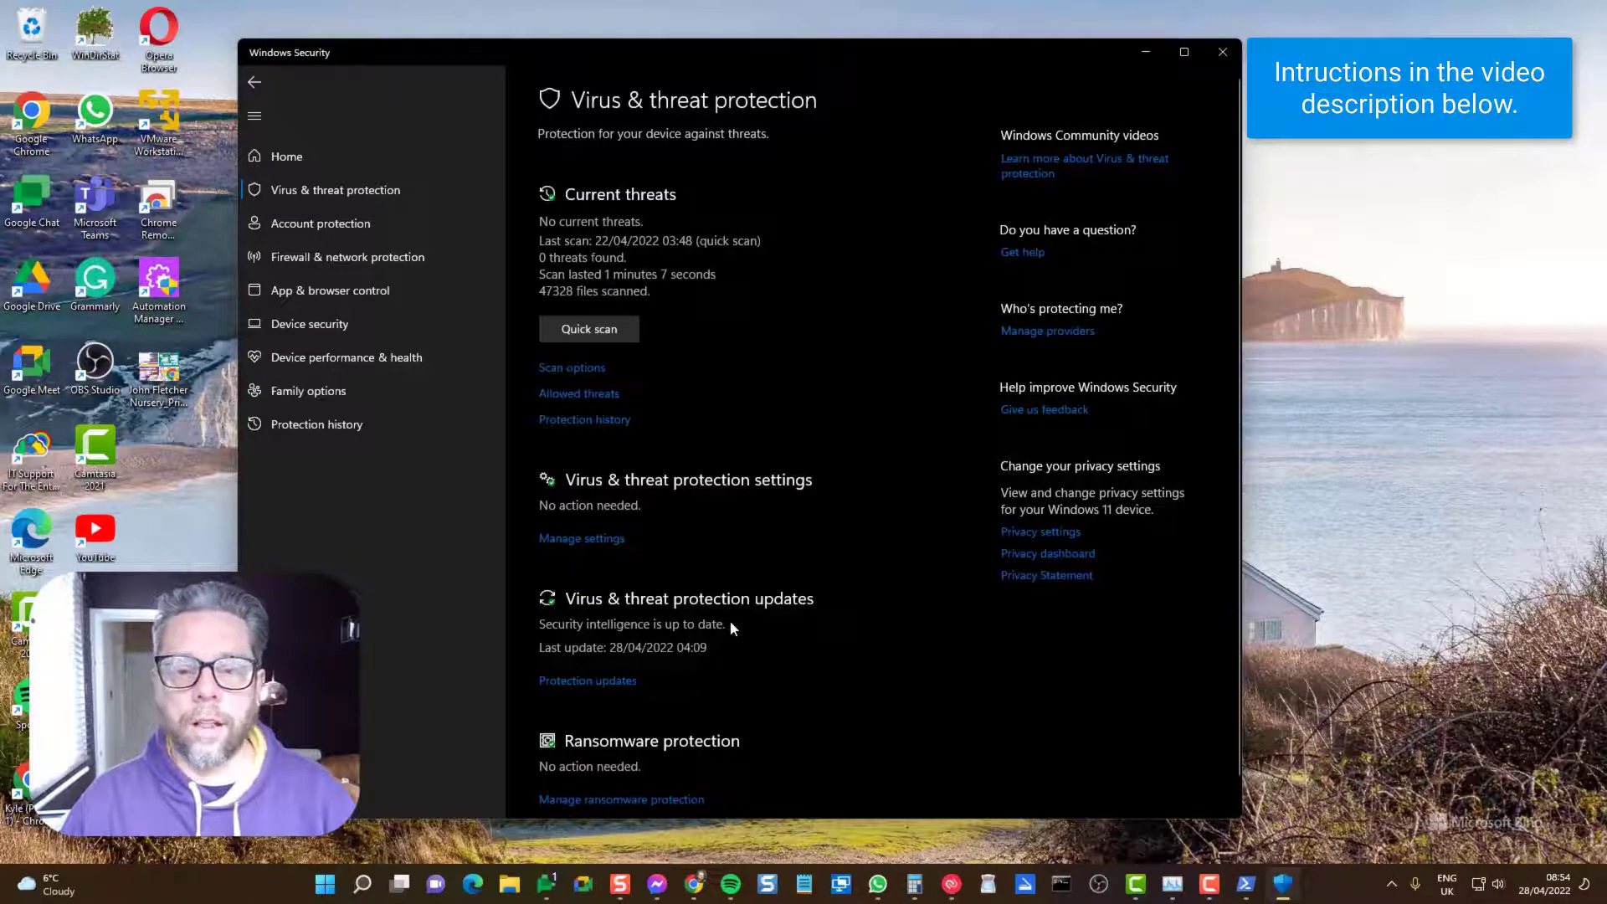